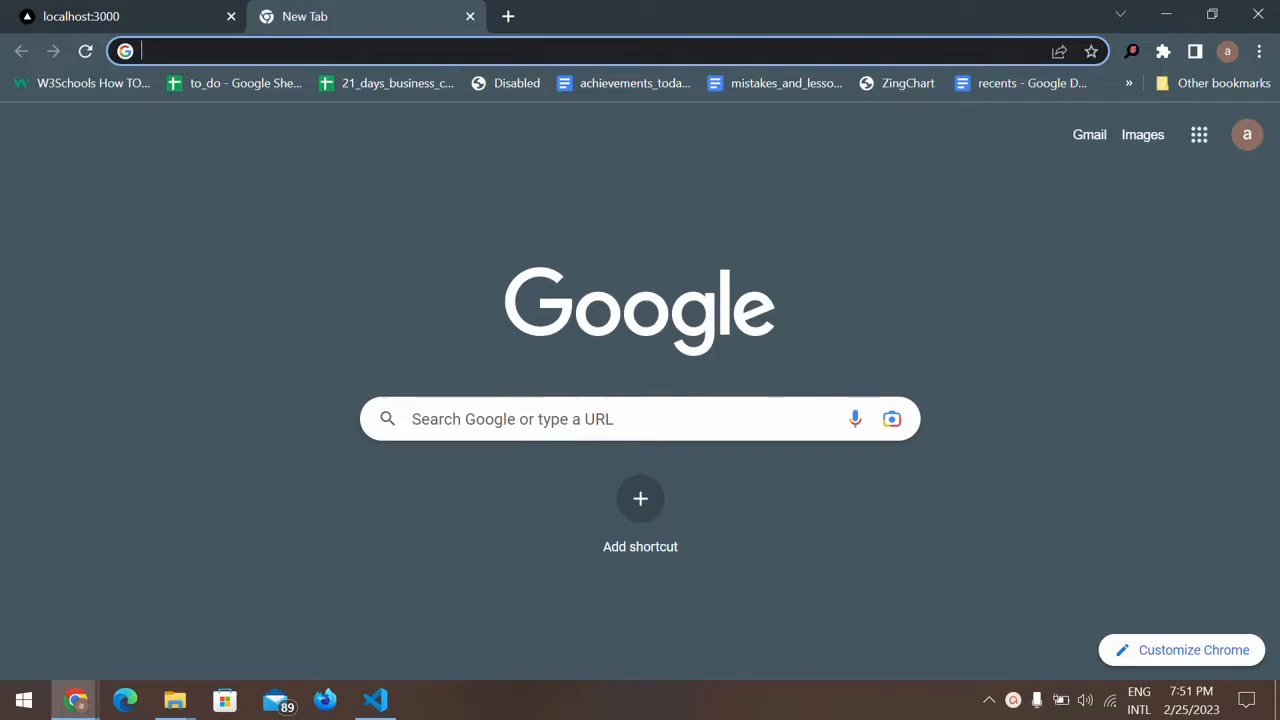
Check the project in VS Code and open style.css
click(374, 699)
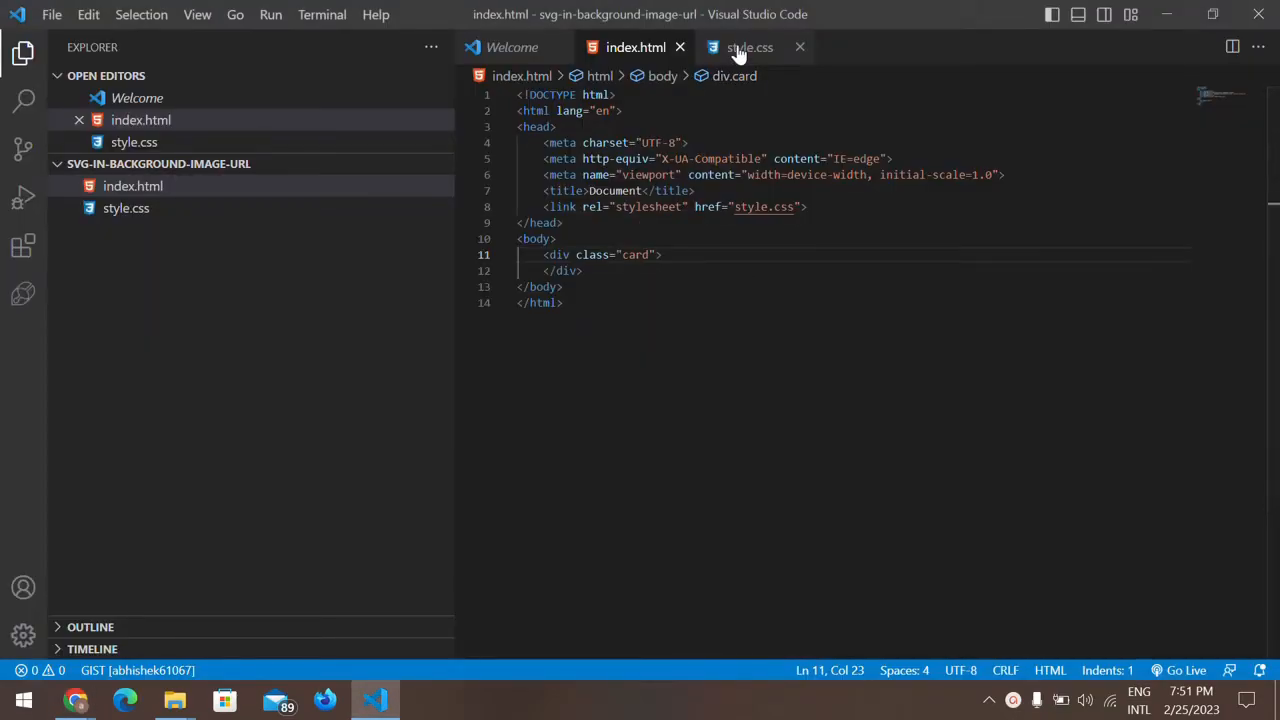
click(749, 47)
text(svg)
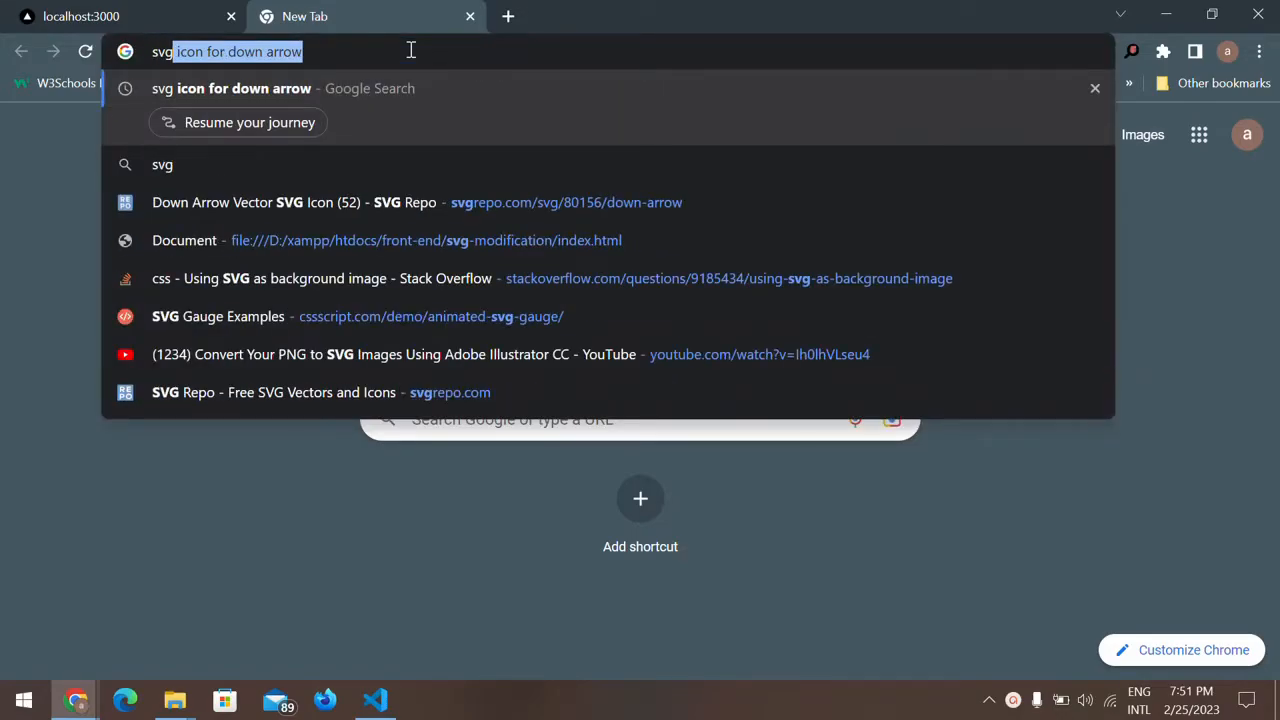
Search for a down-arrow SVG, download SVG Repo's Down Arrow vector, and open the file
key(Return)
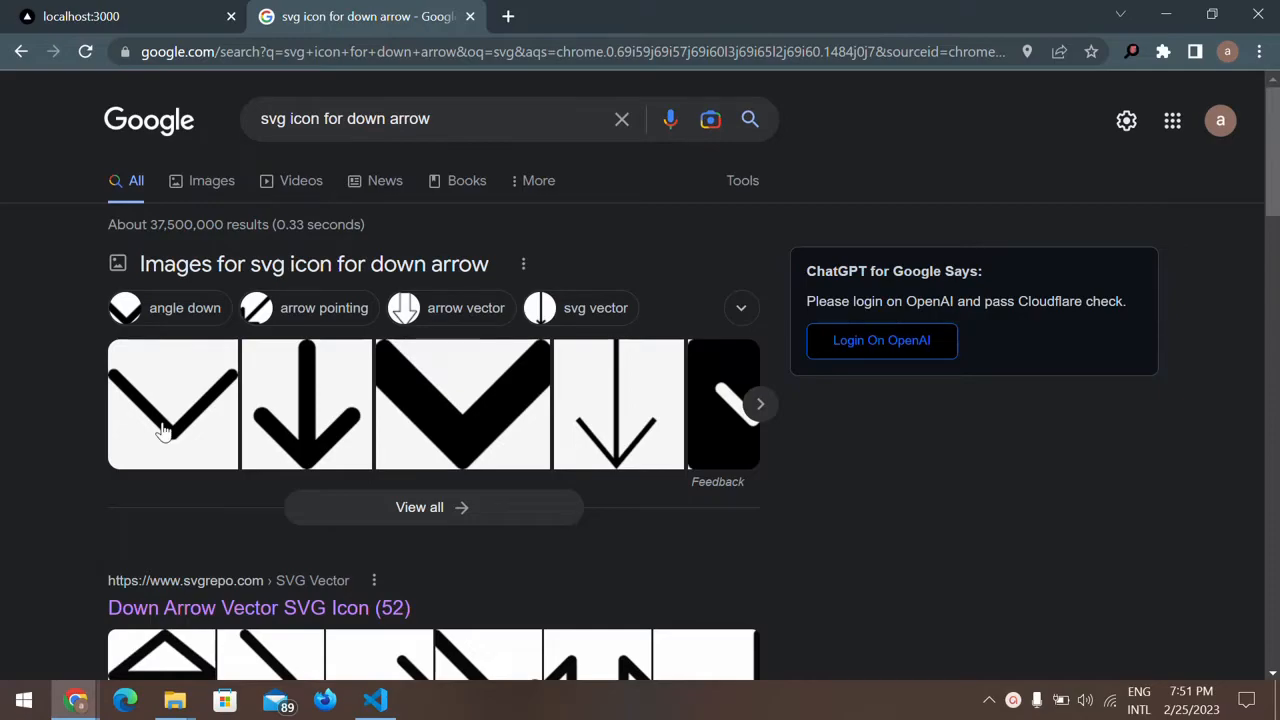
click(172, 404)
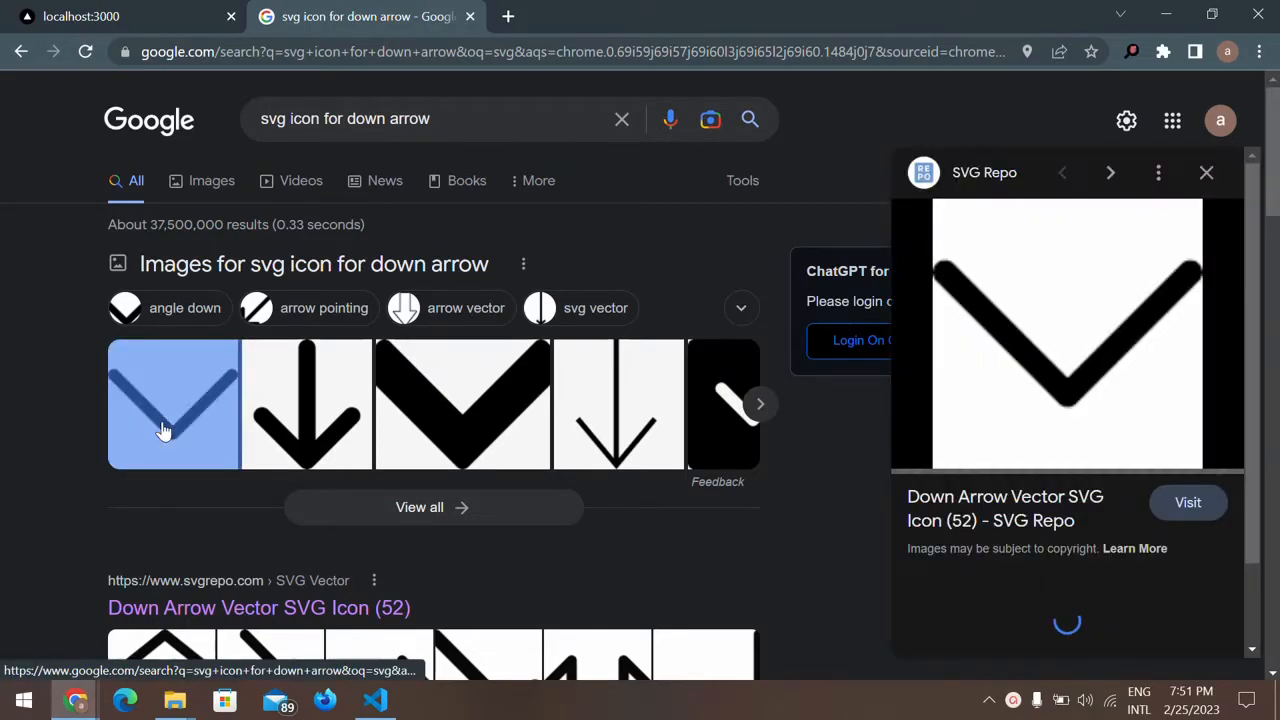
scroll(down, 3)
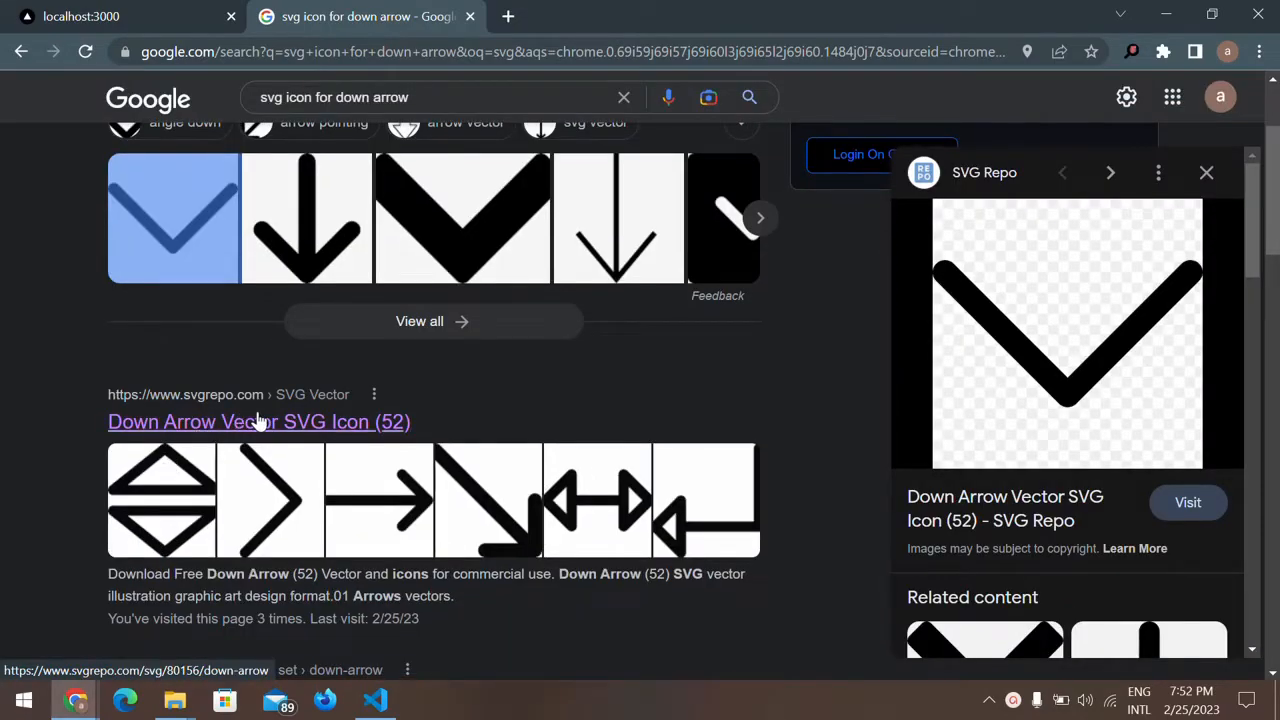
click(258, 421)
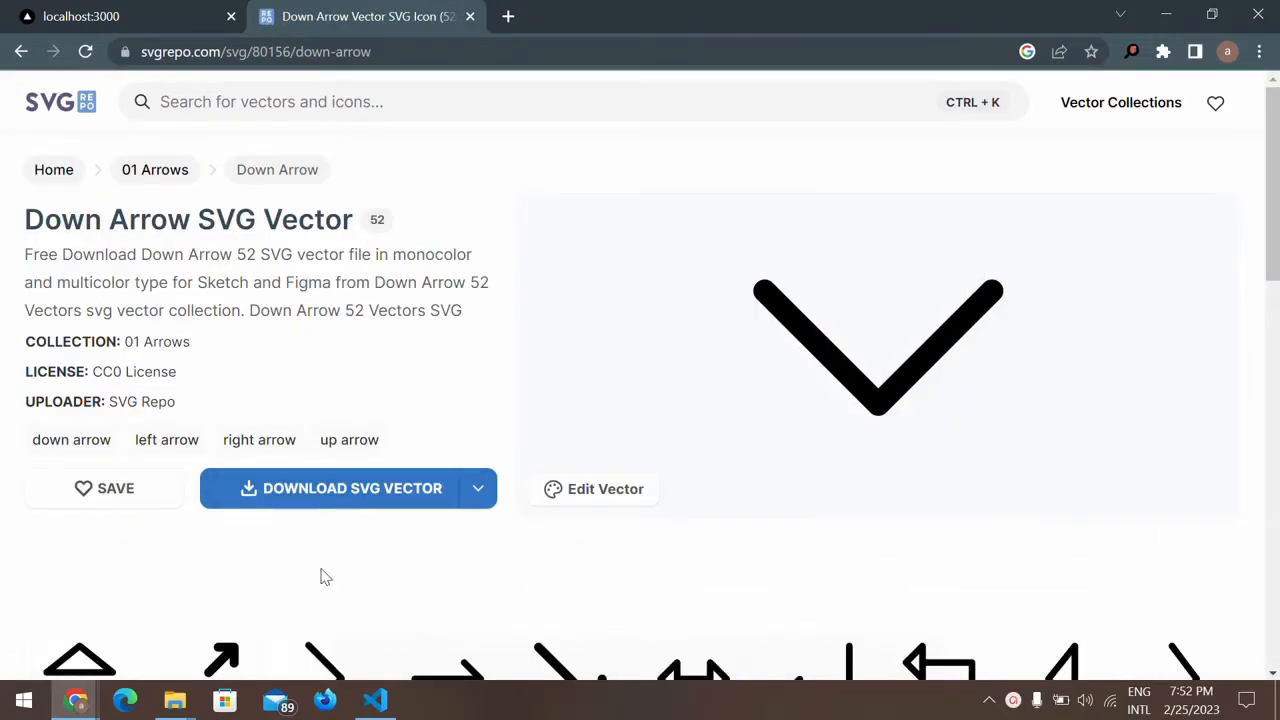
click(348, 488)
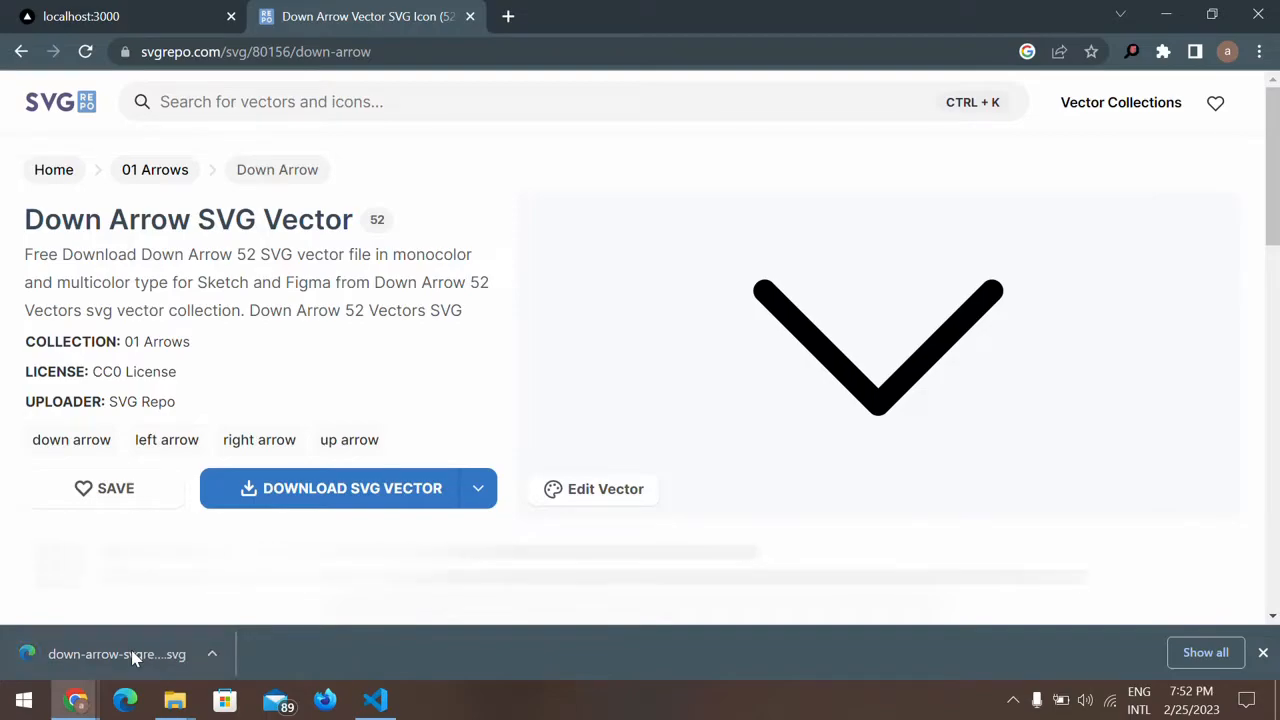
click(116, 654)
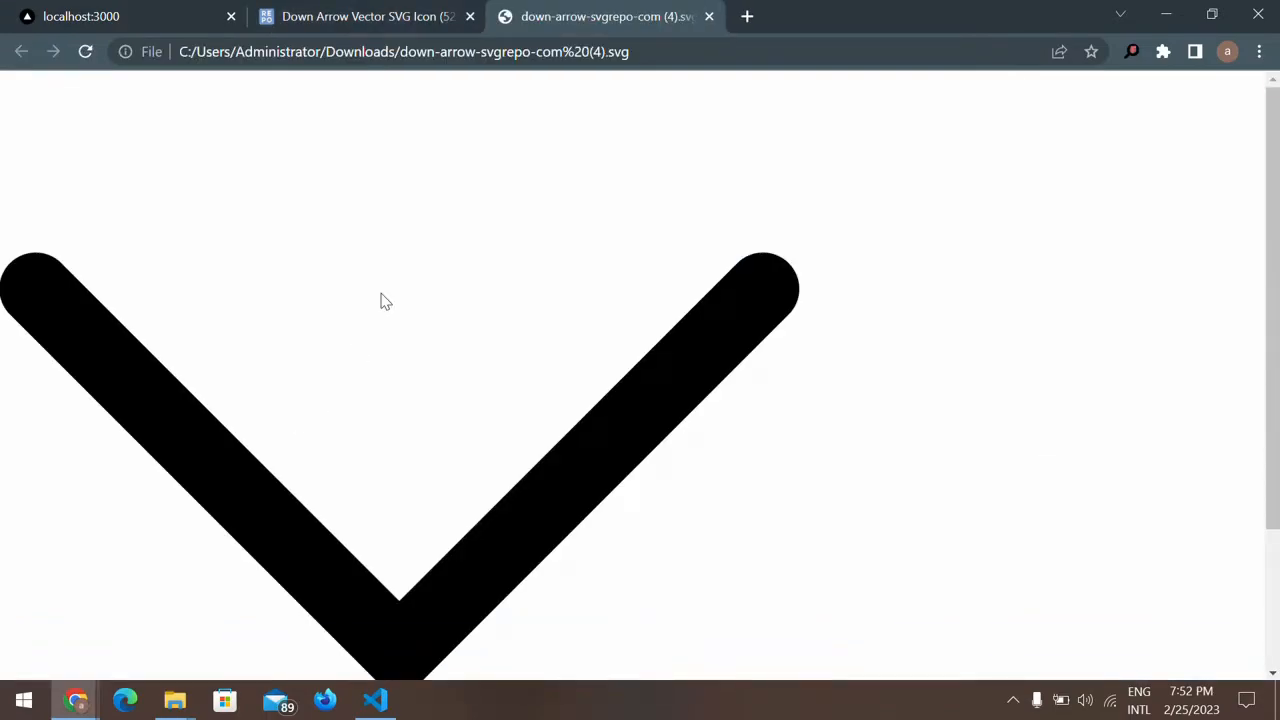
View the downloaded arrow SVG's page source and select its markup
right_click(387, 301)
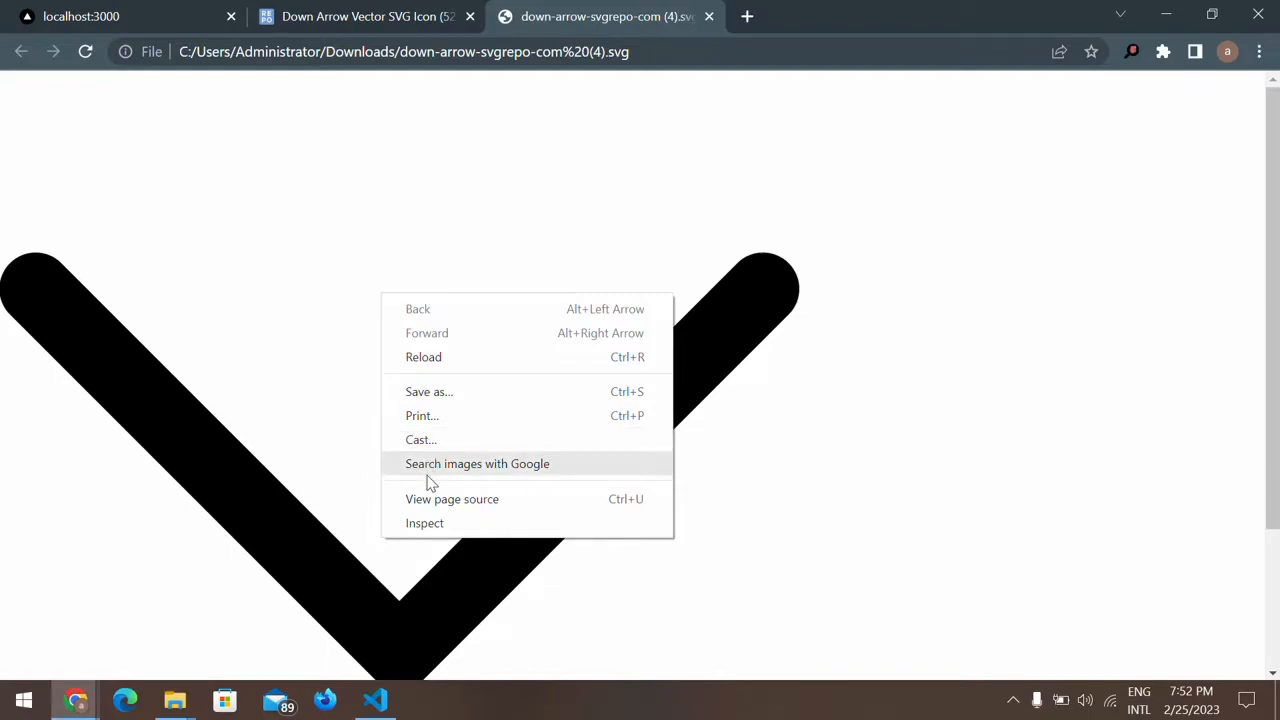
click(451, 499)
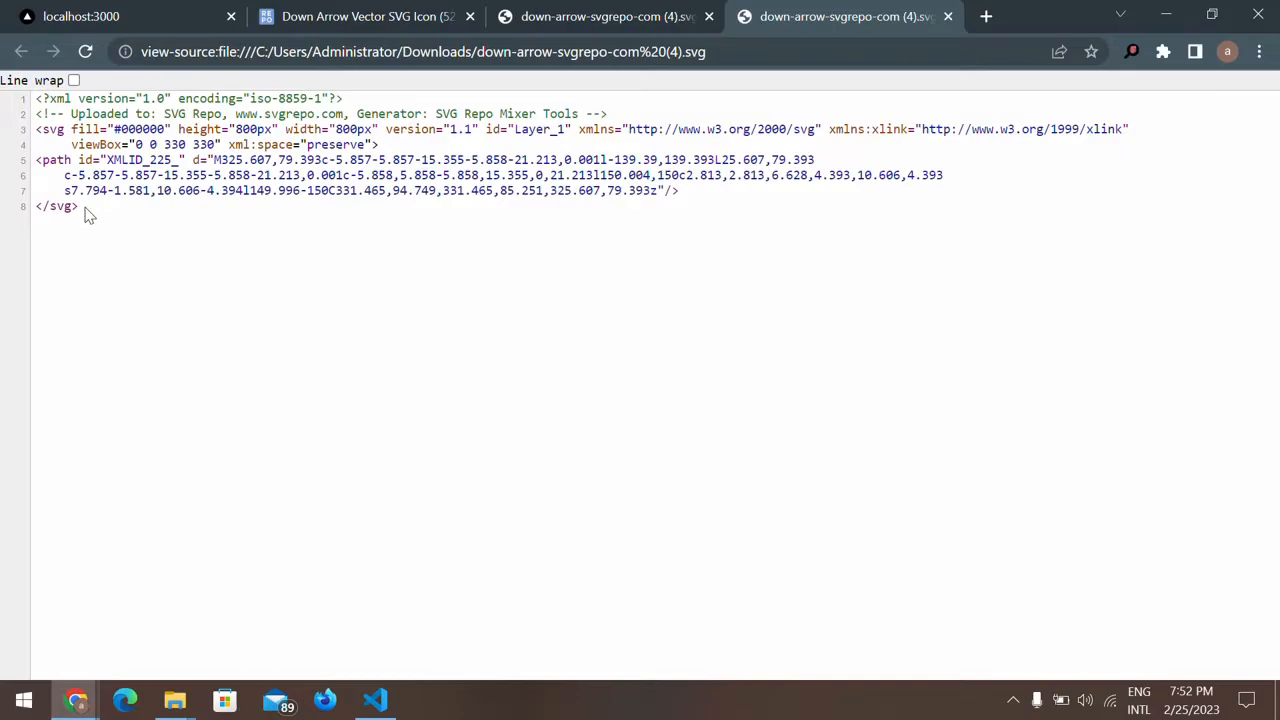
drag(36, 129, 79, 206)
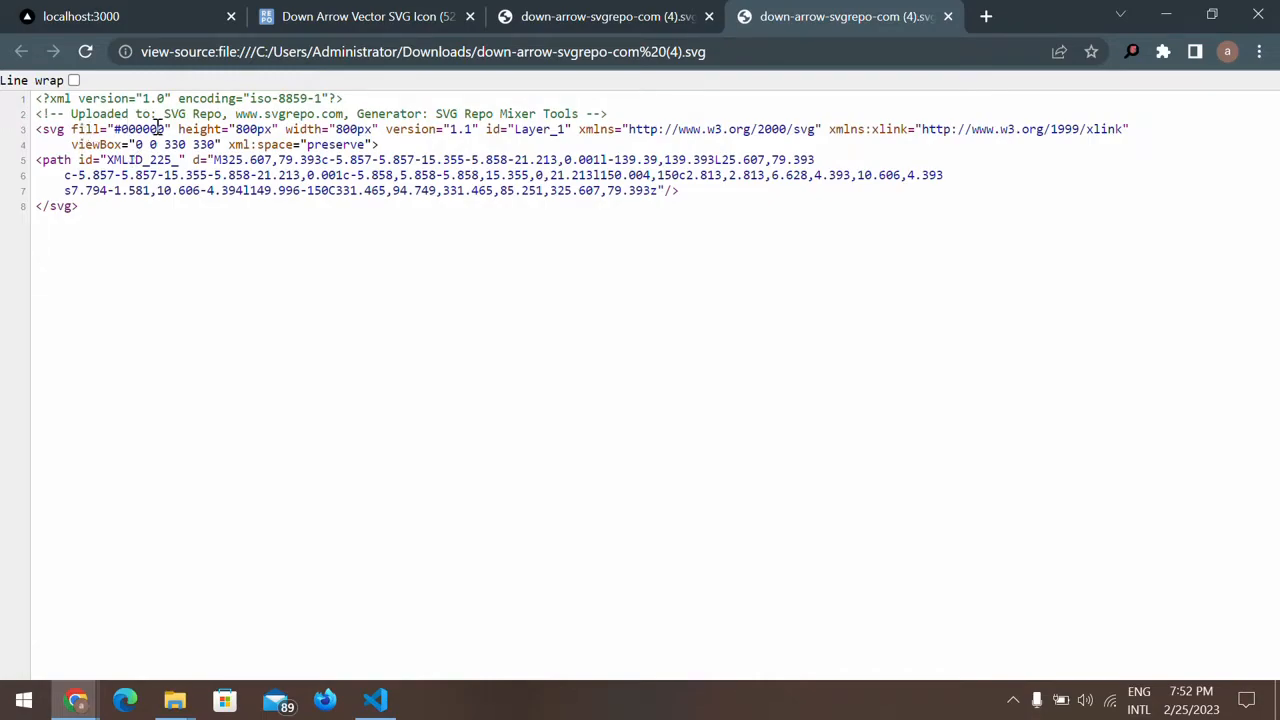
mouse_move(87, 210)
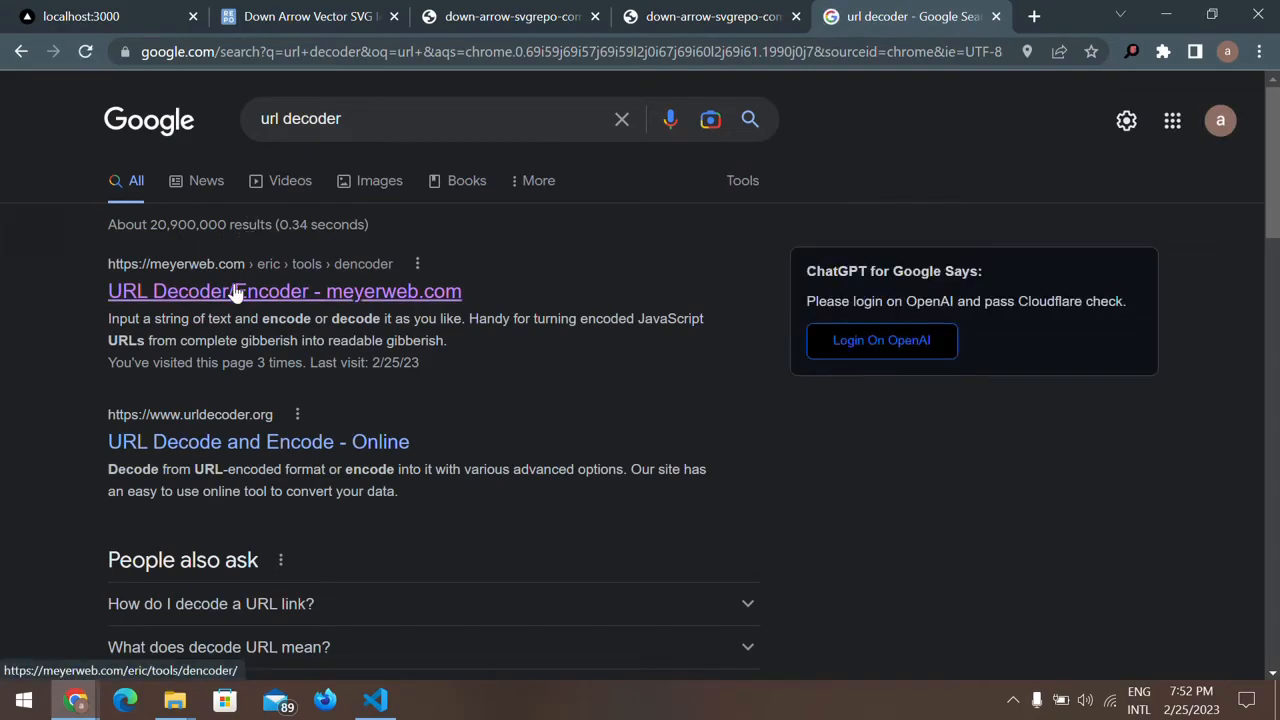
Paste the arrow markup into meyerweb's encoder, set fill to #ff0000, and encode it
click(284, 291)
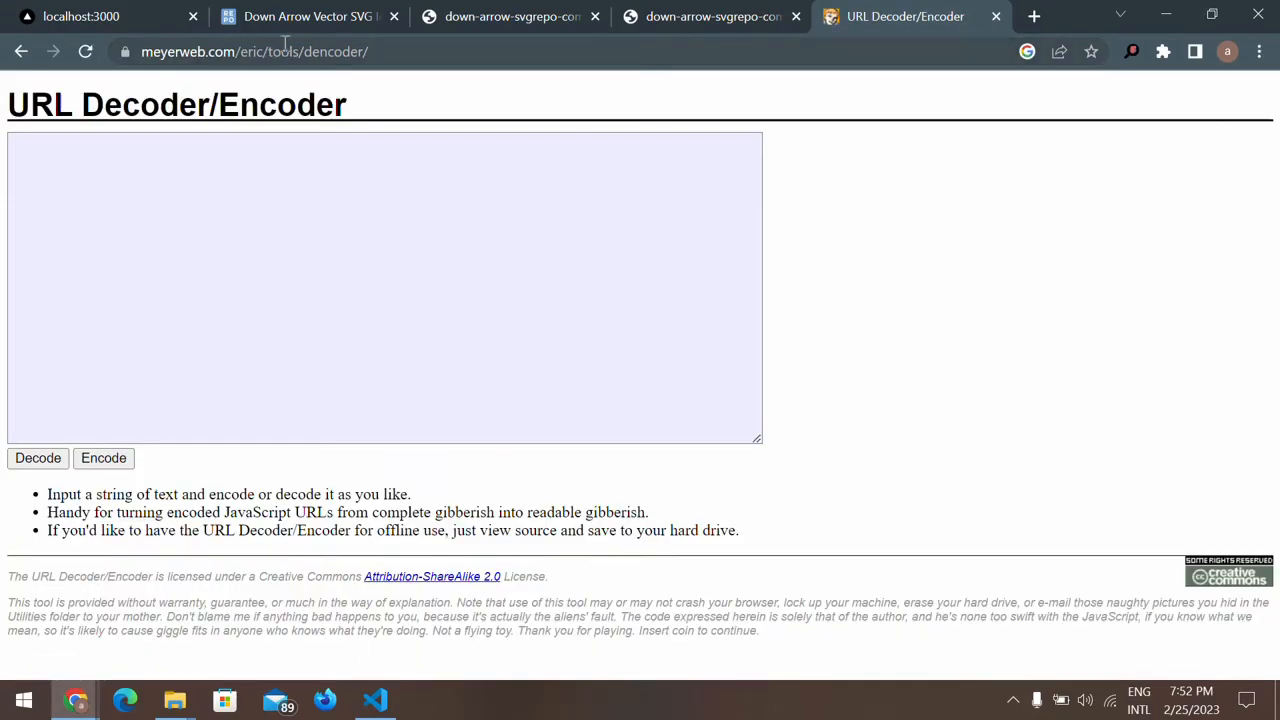
click(321, 160)
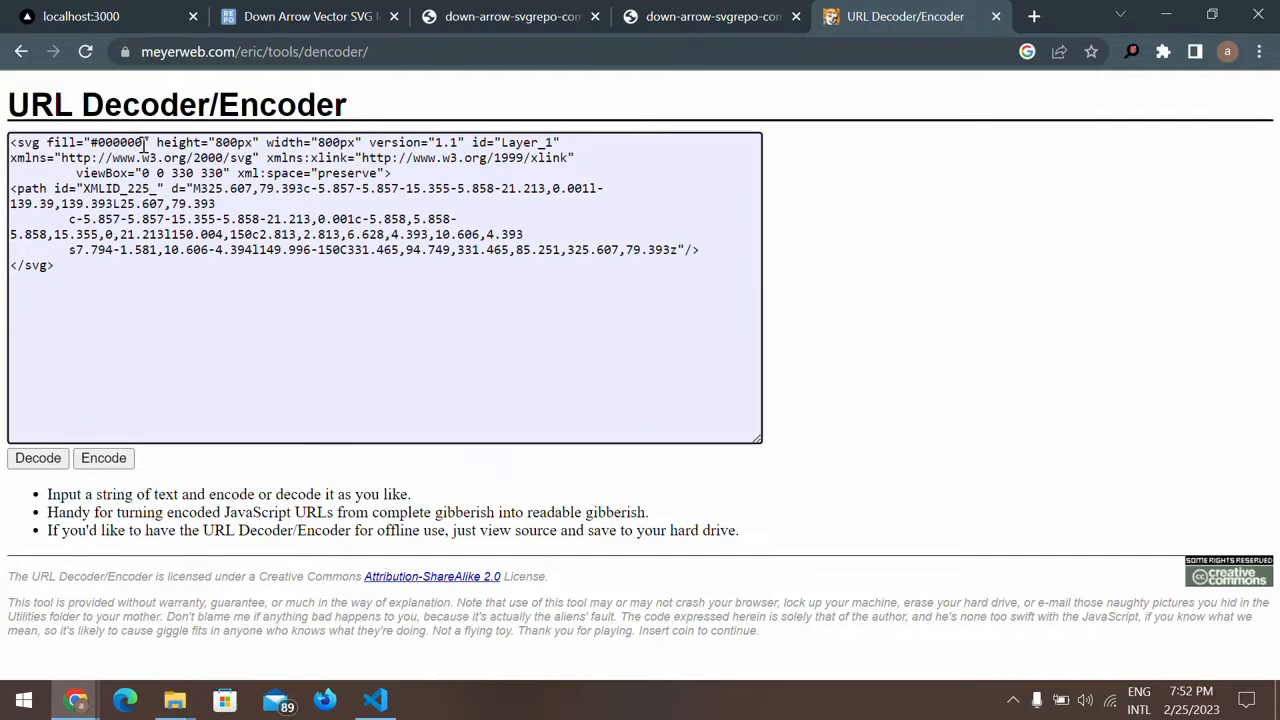
text(ff0000)
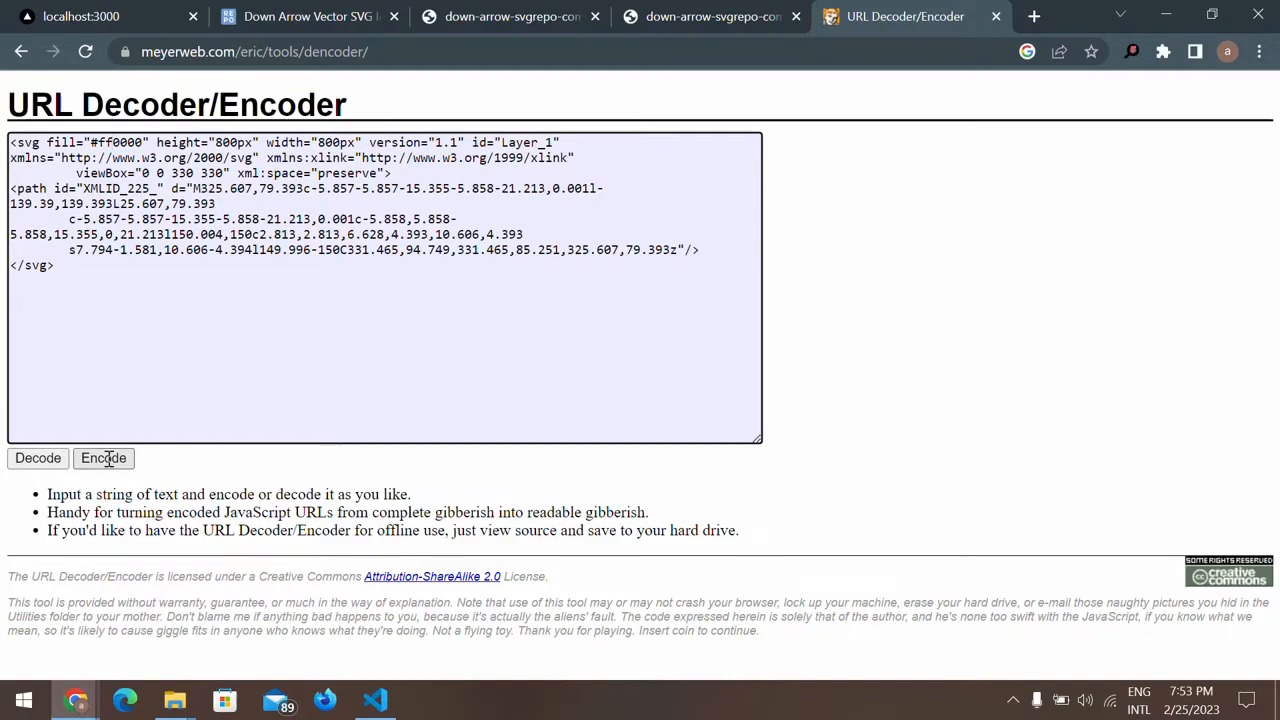
click(103, 458)
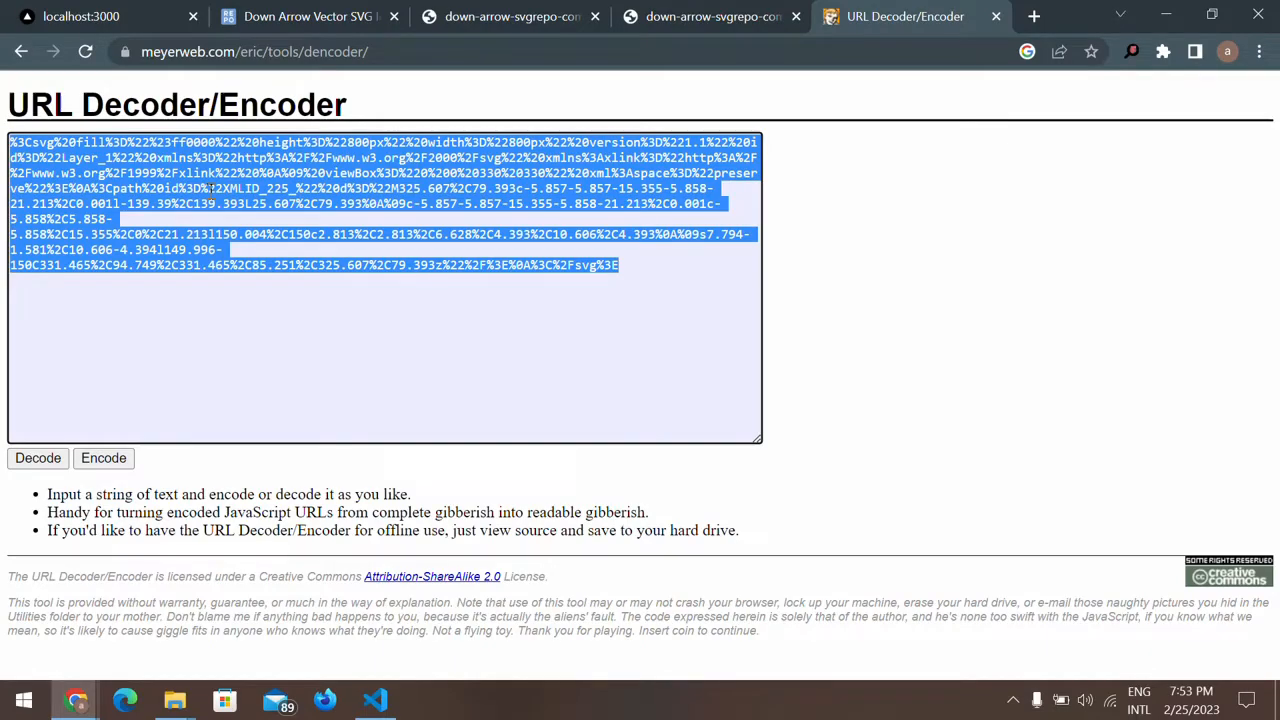
click(374, 699)
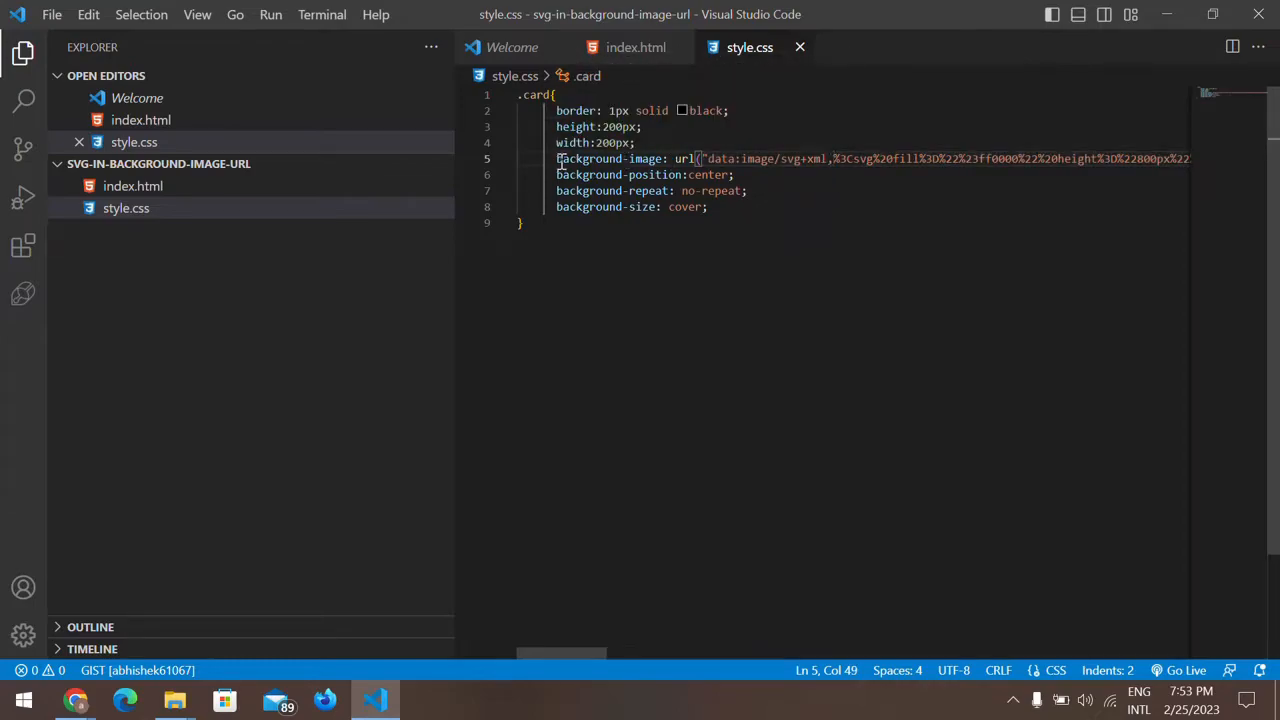
Replace the .card background with the red data URI, centered, no-repeat, cover
key(ctrl+a)
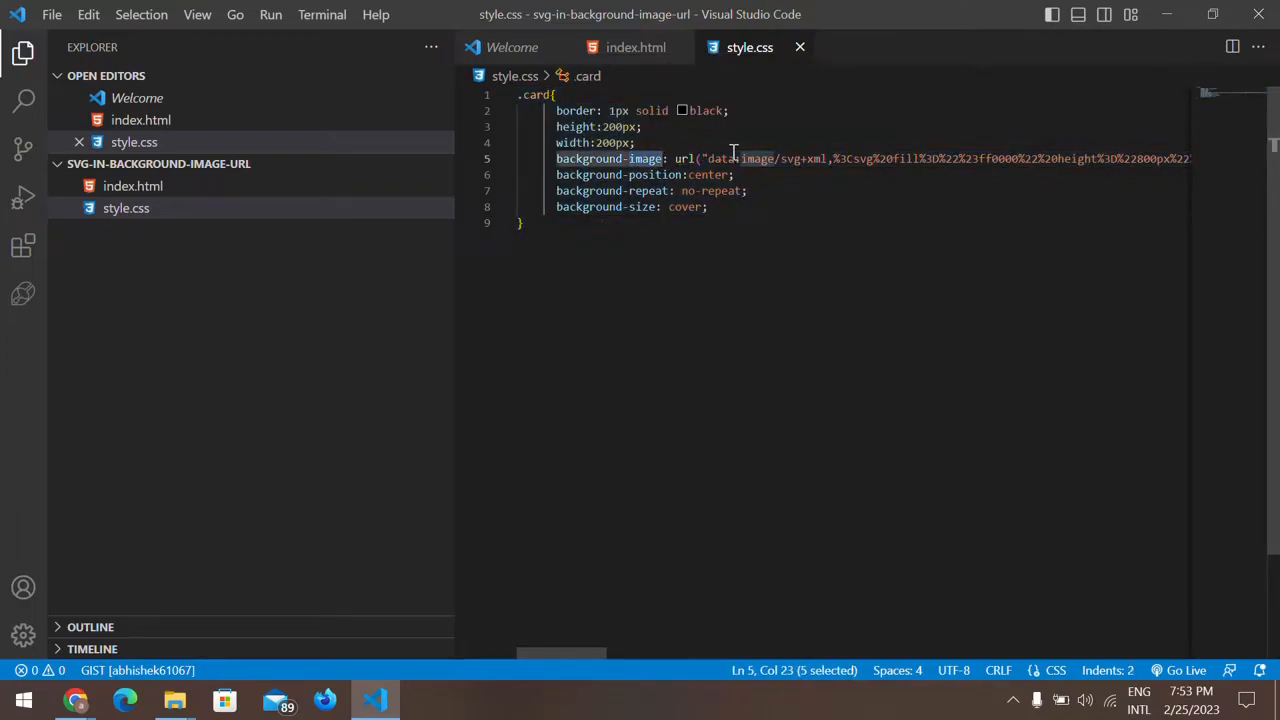
mouse_move(610, 158)
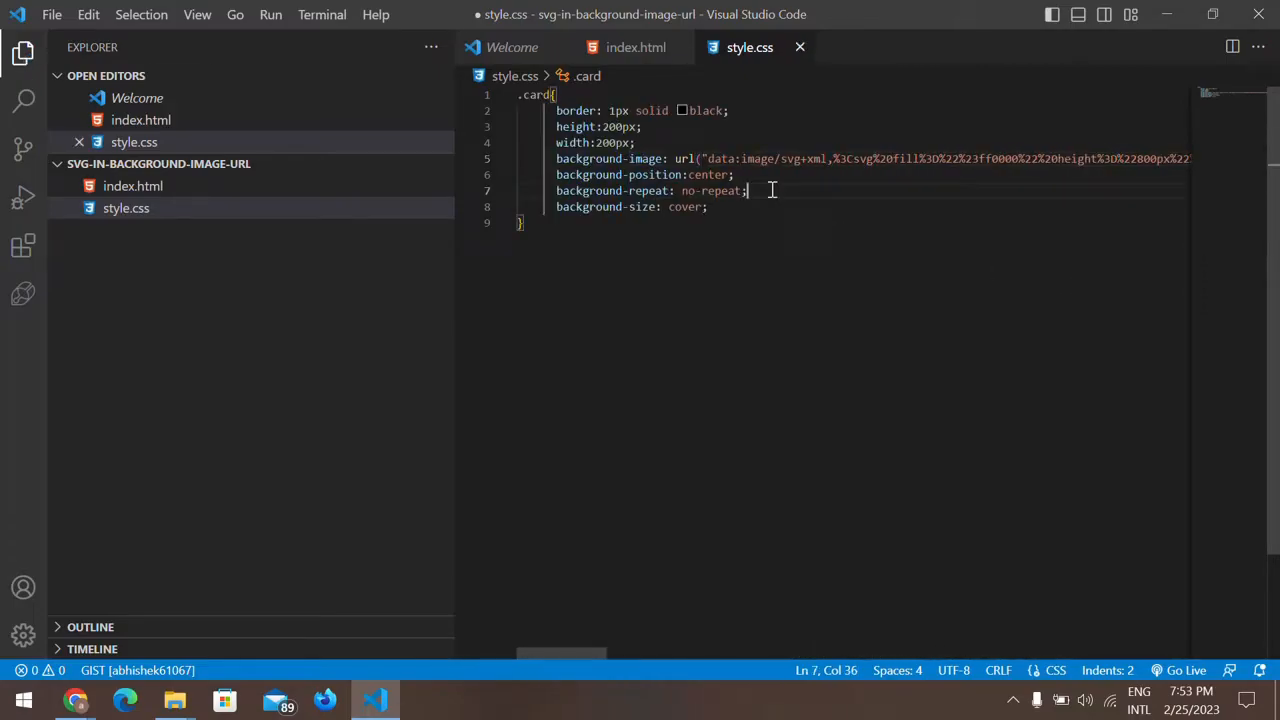
Preview the page with Live Server from the editor's context menu
right_click(126, 208)
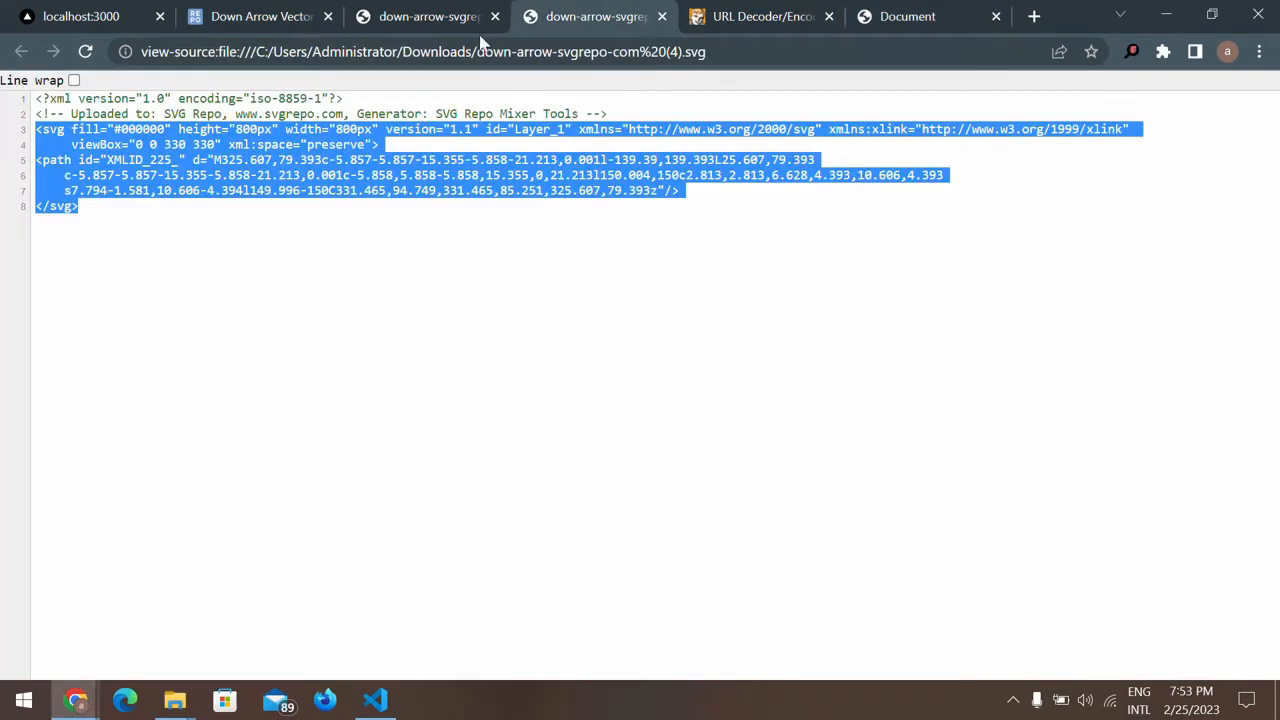
Paste the original arrow markup into the encoder box and change its fill to #00ff00
click(762, 16)
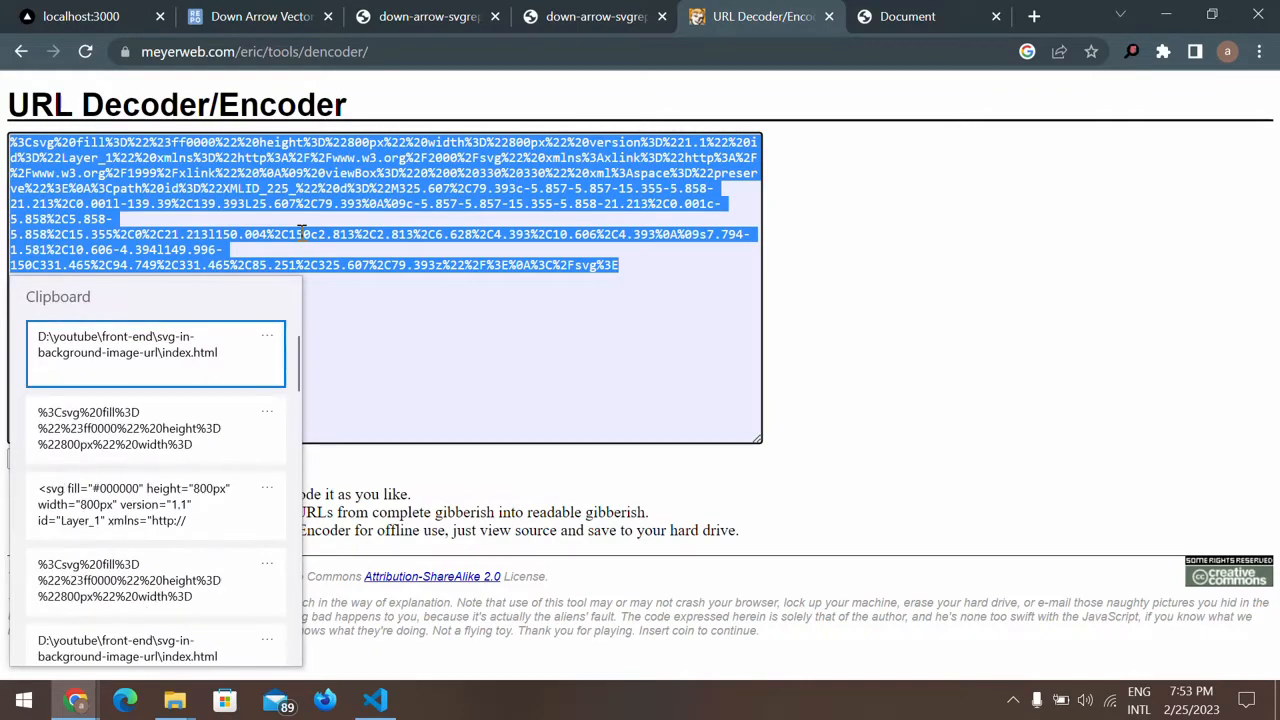
click(38, 458)
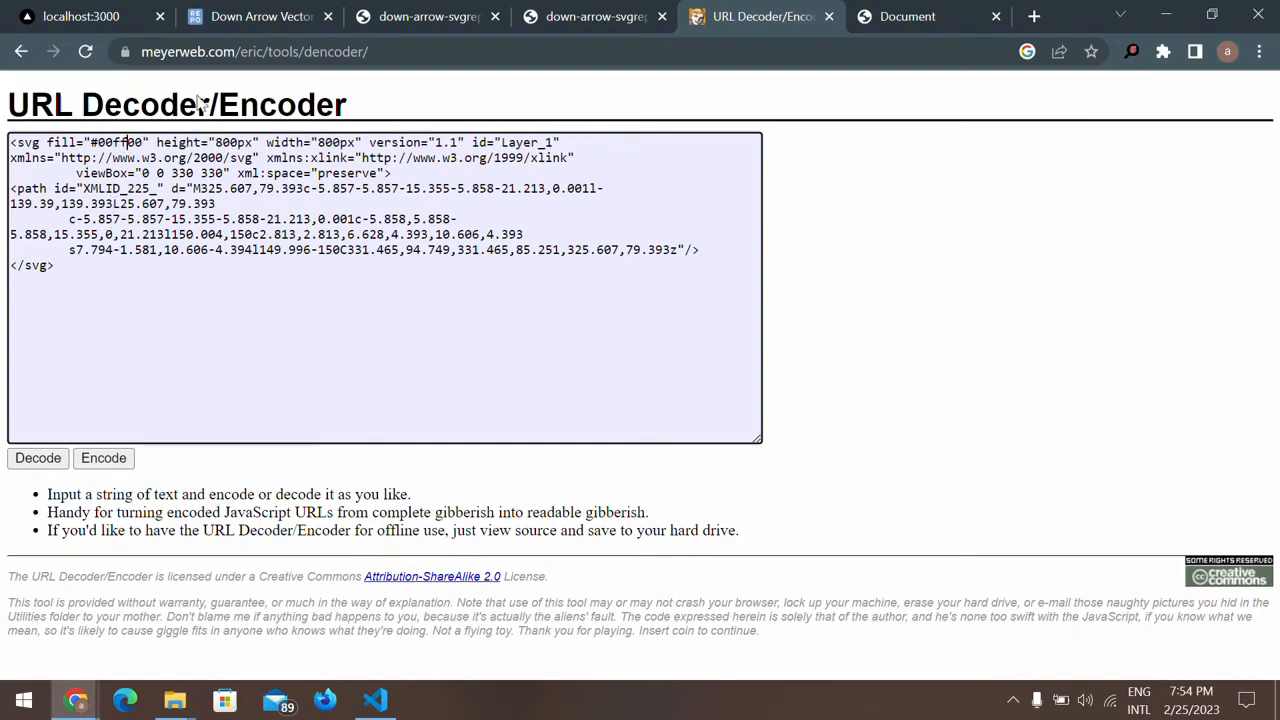
click(103, 458)
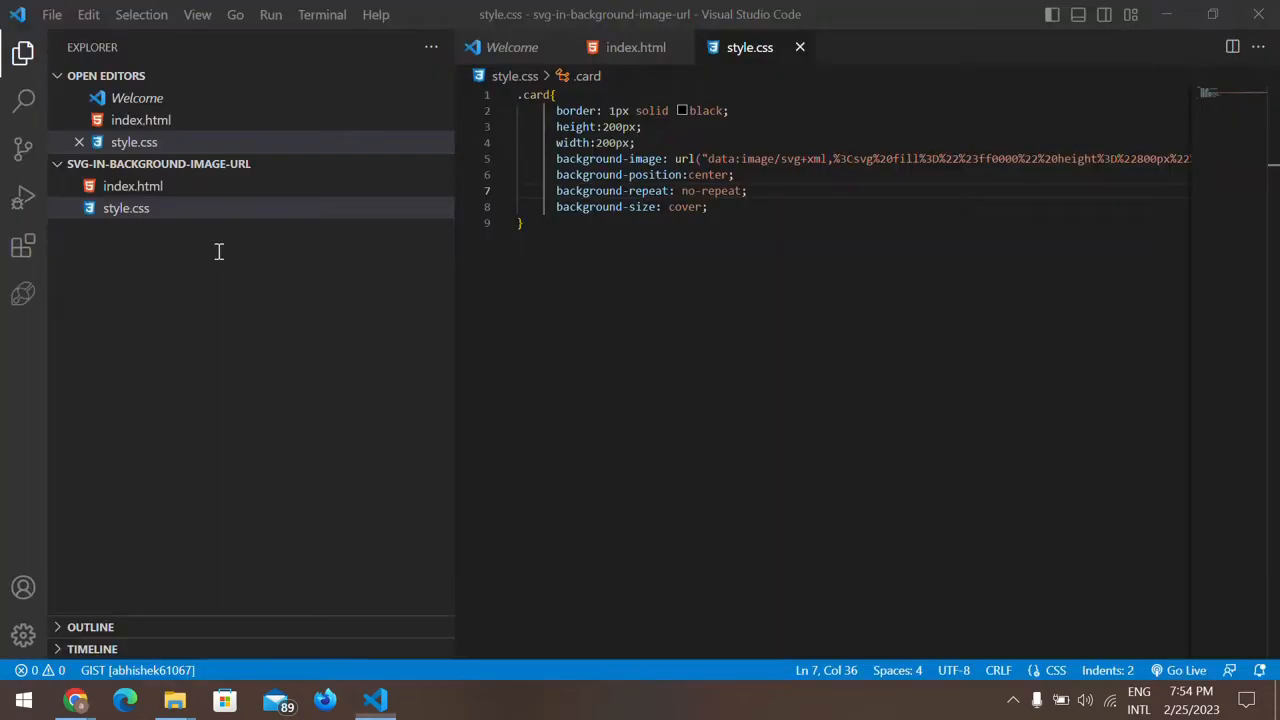
Go to the end of line 5's background-image data URI, then return to Chrome
click(853, 158)
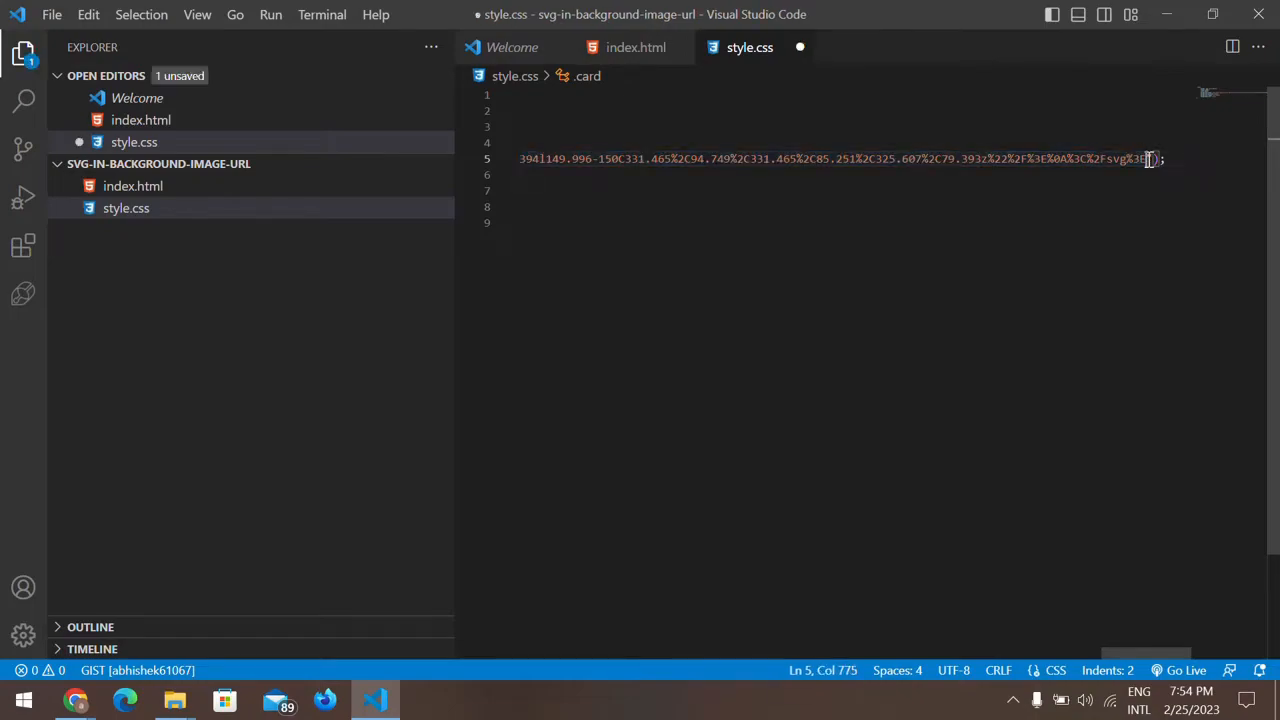
key(alt+tab)
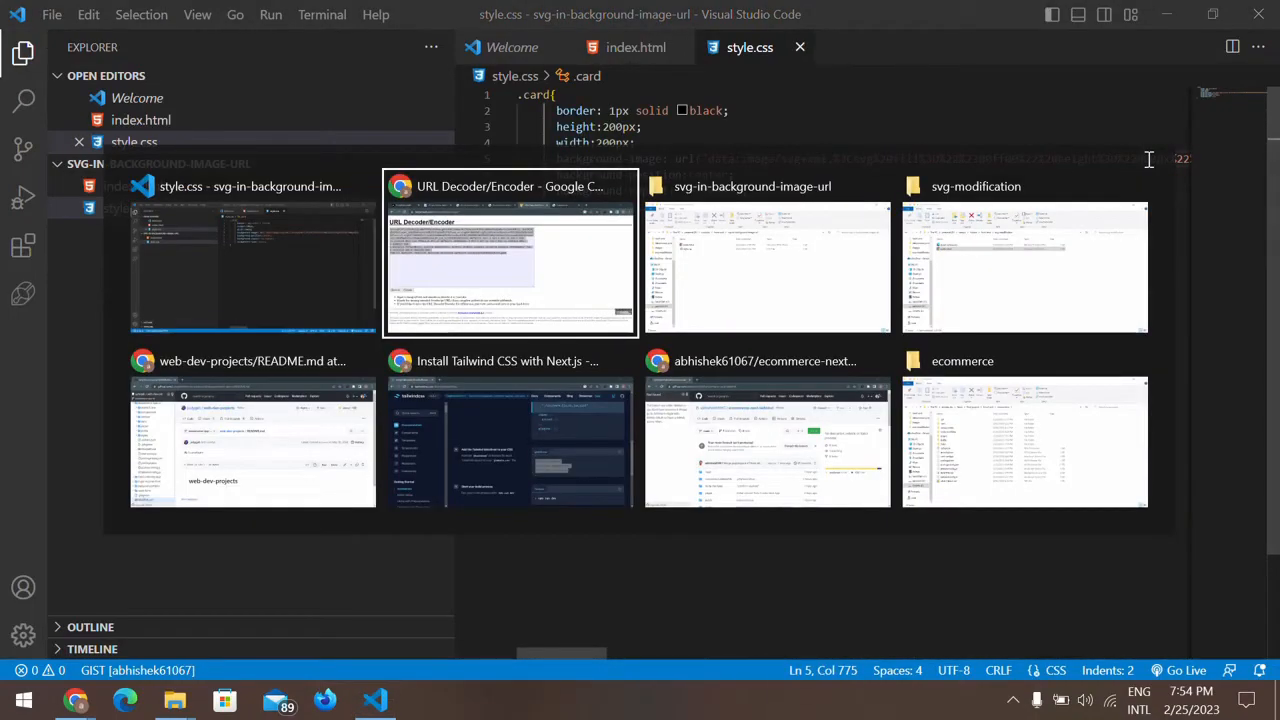